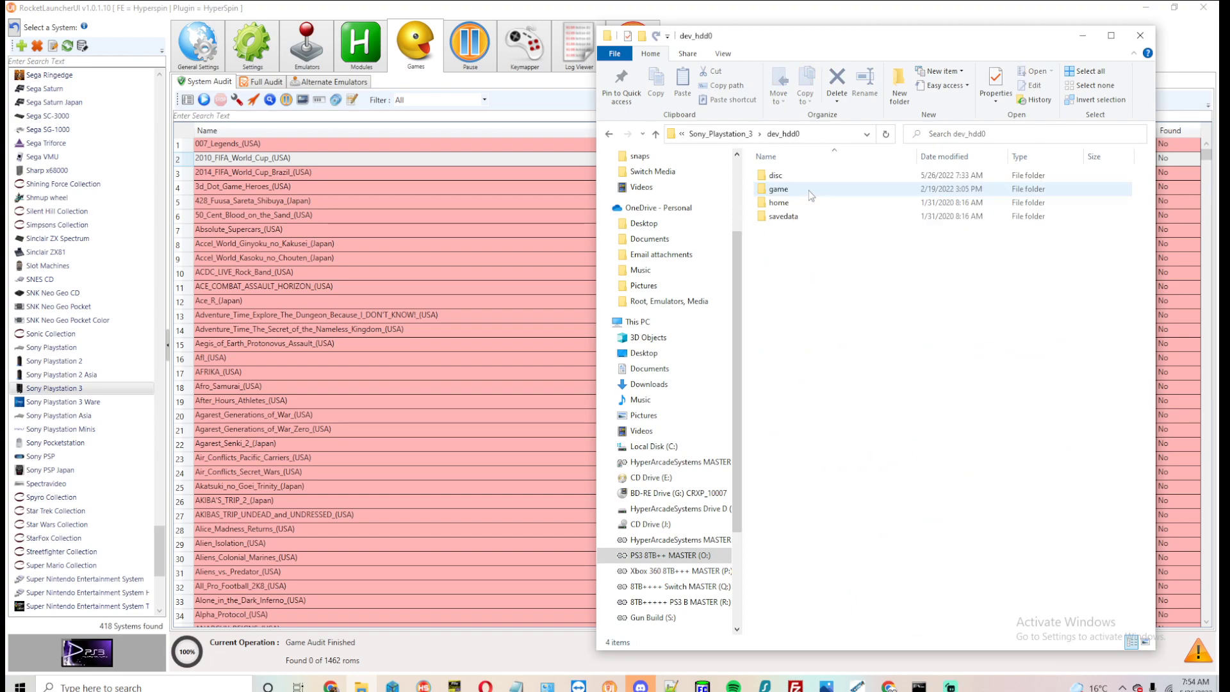
Browse the PS3 disc folder down to 2010_FIFA_World_Cup_(USA).iso, then return to This PC.
double_click(774, 176)
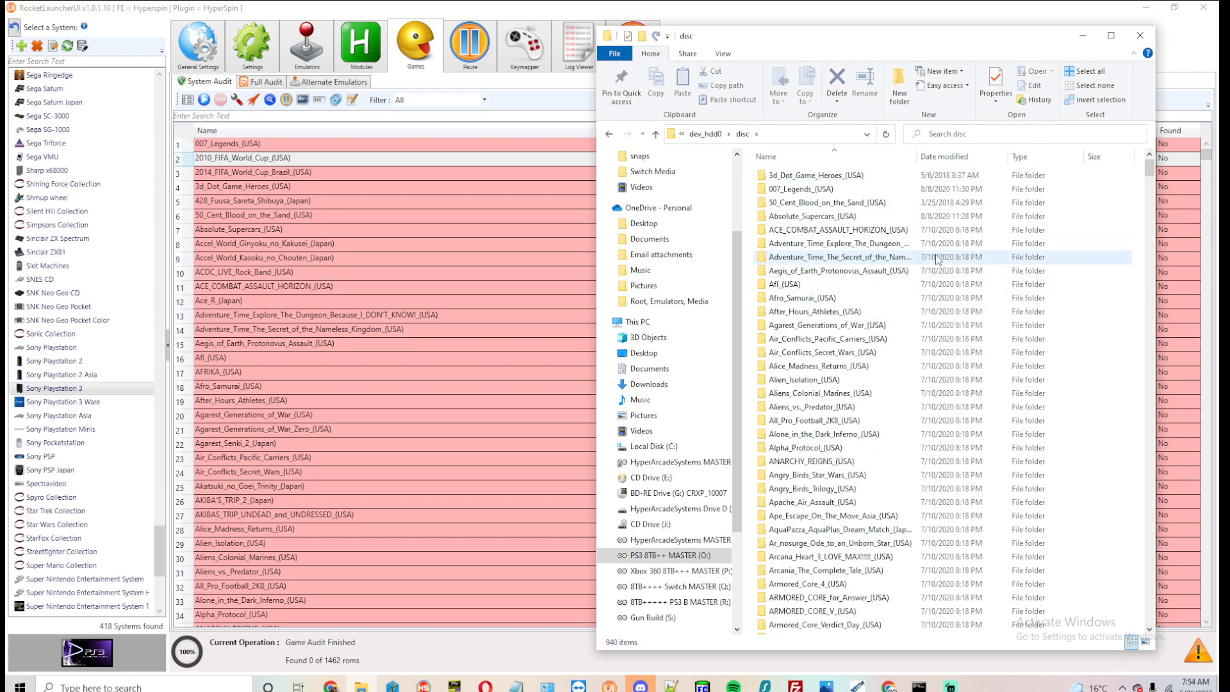
scroll(down, 3)
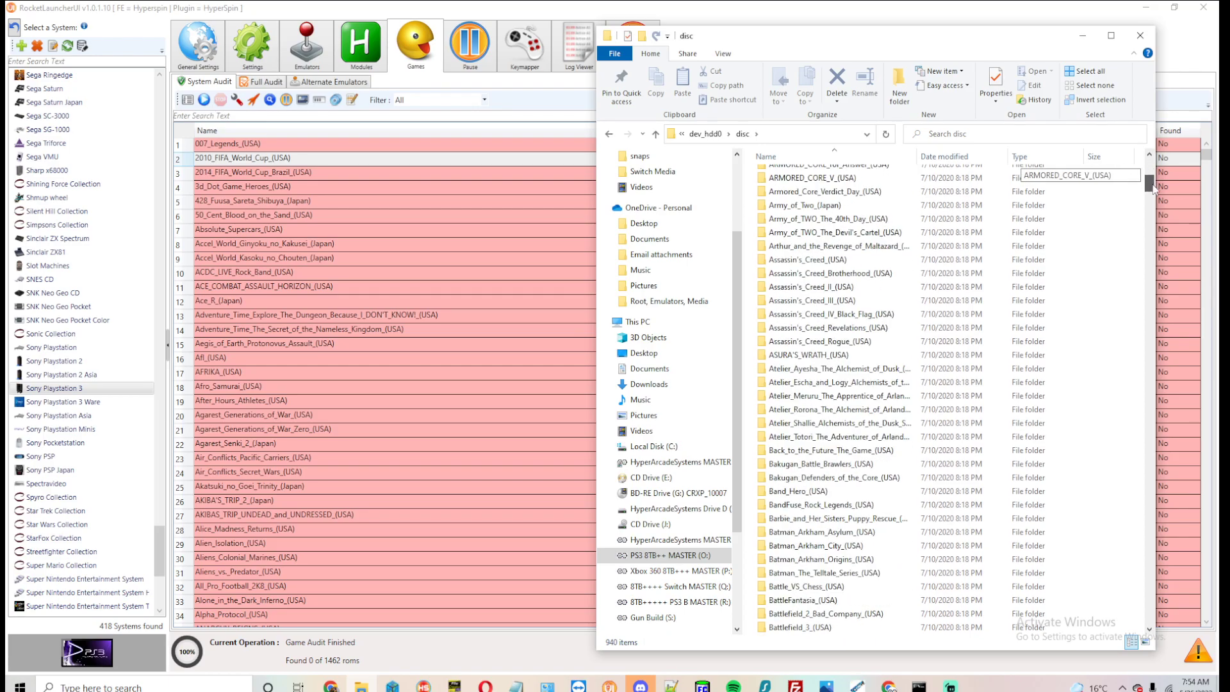
scroll(down, 3)
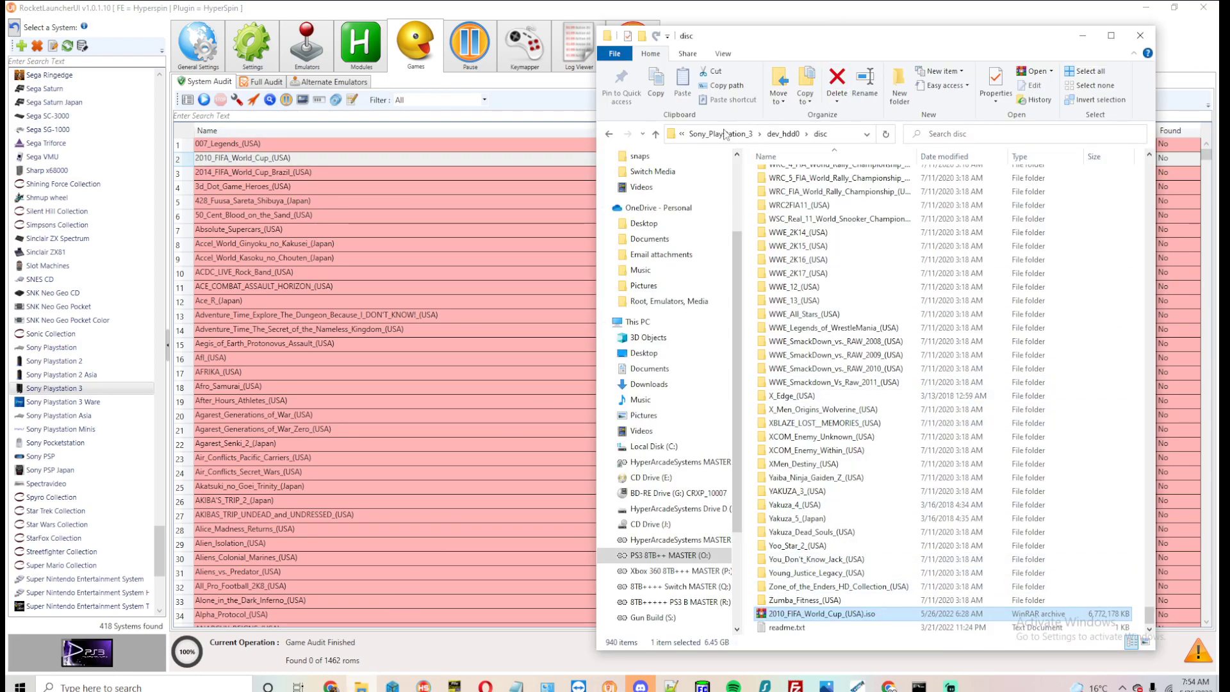
click(652, 446)
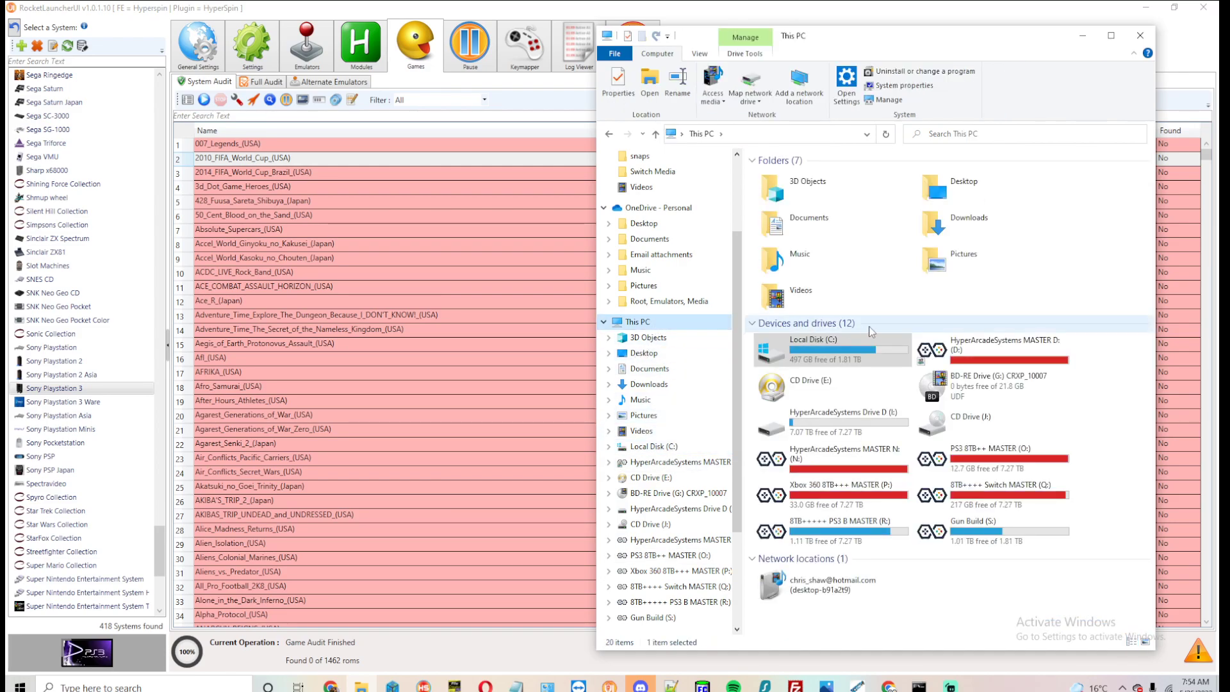
click(973, 418)
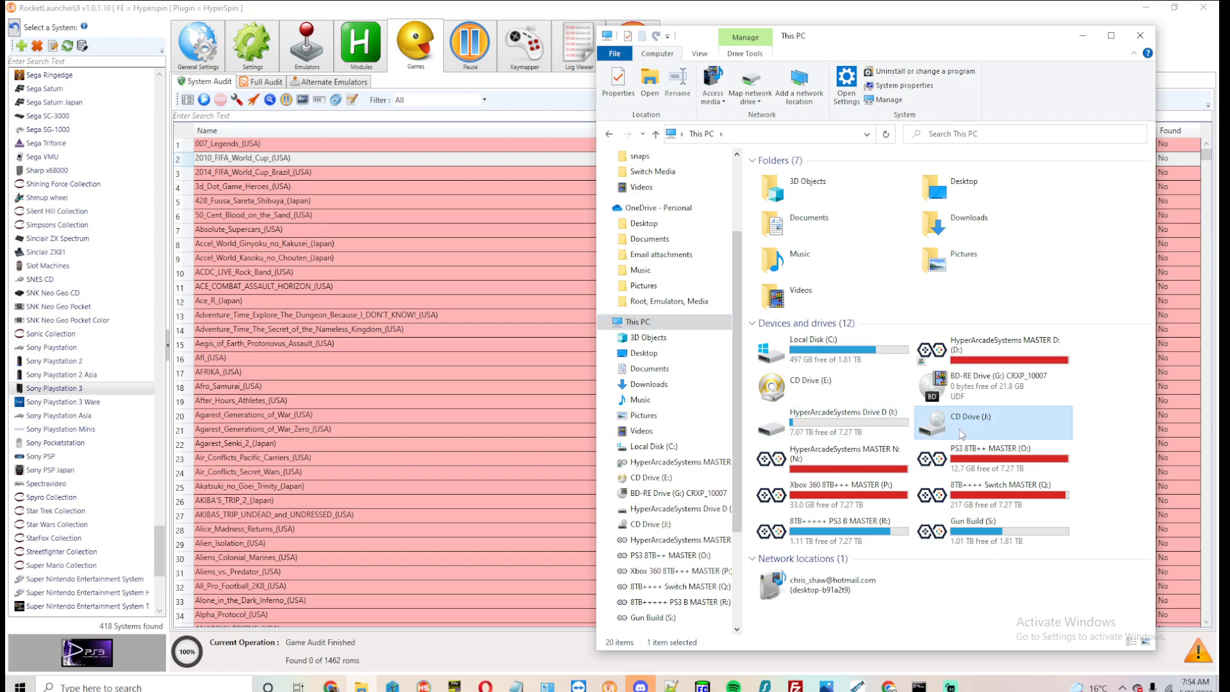
mouse_move(988, 426)
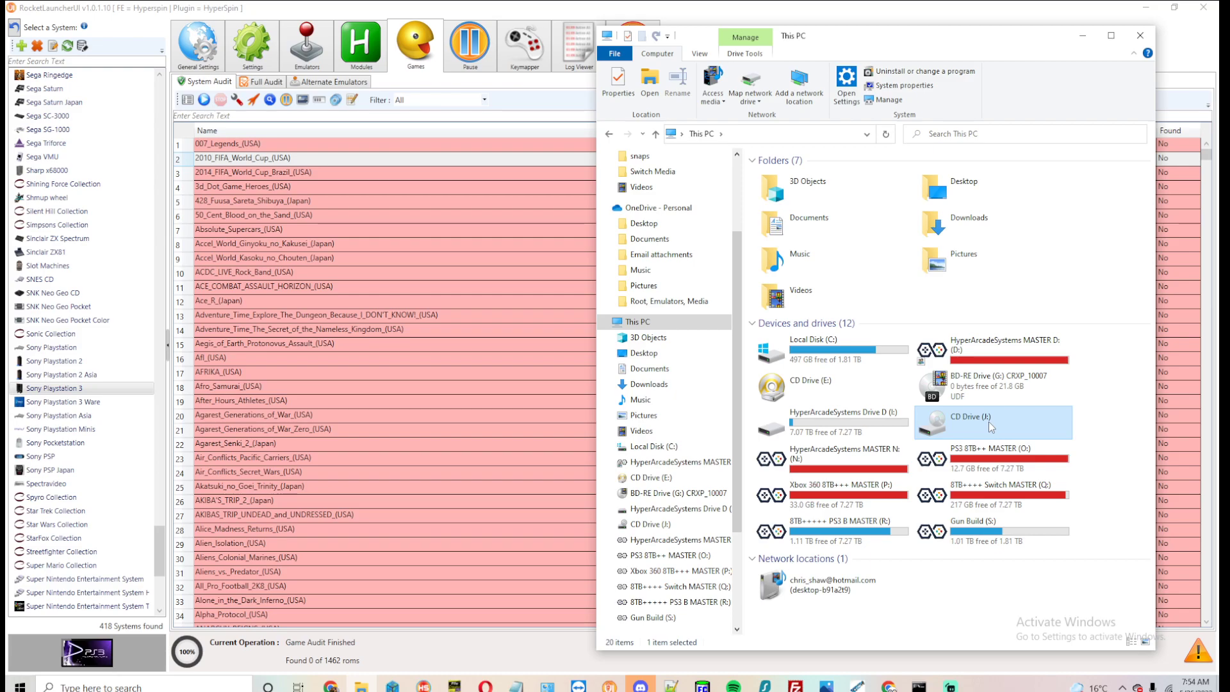
mouse_move(992, 422)
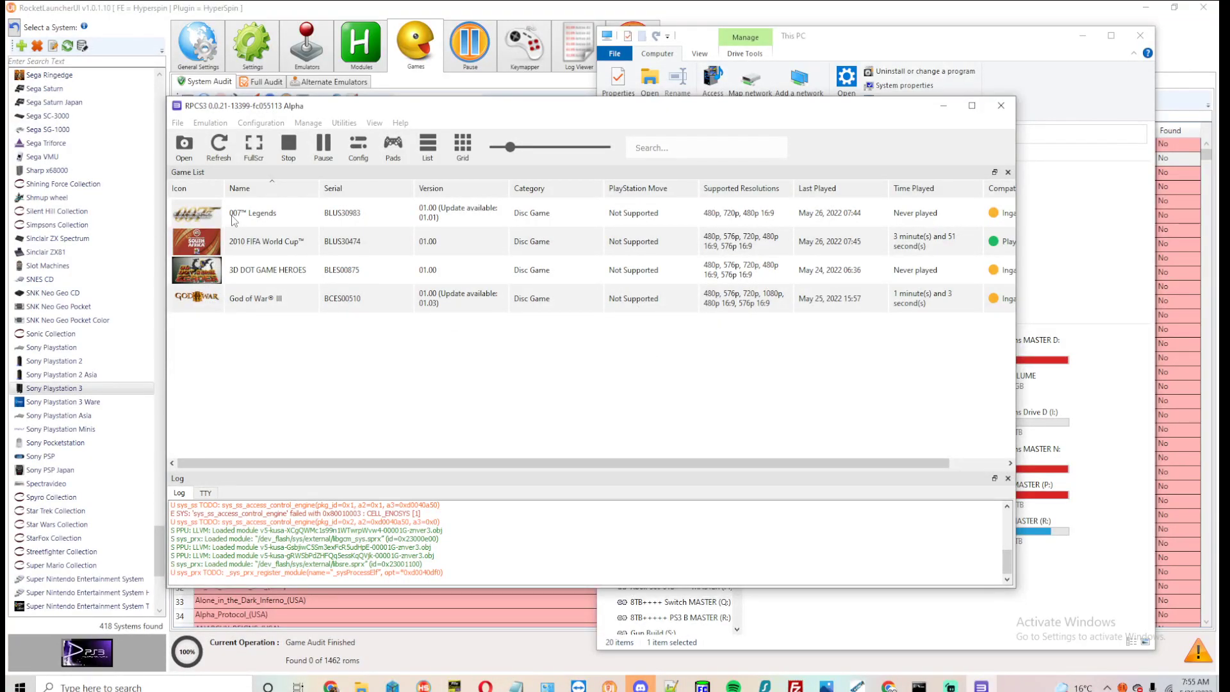
Launch 2010 FIFA World Cup and cycle its language from English to French and back to English.
double_click(267, 241)
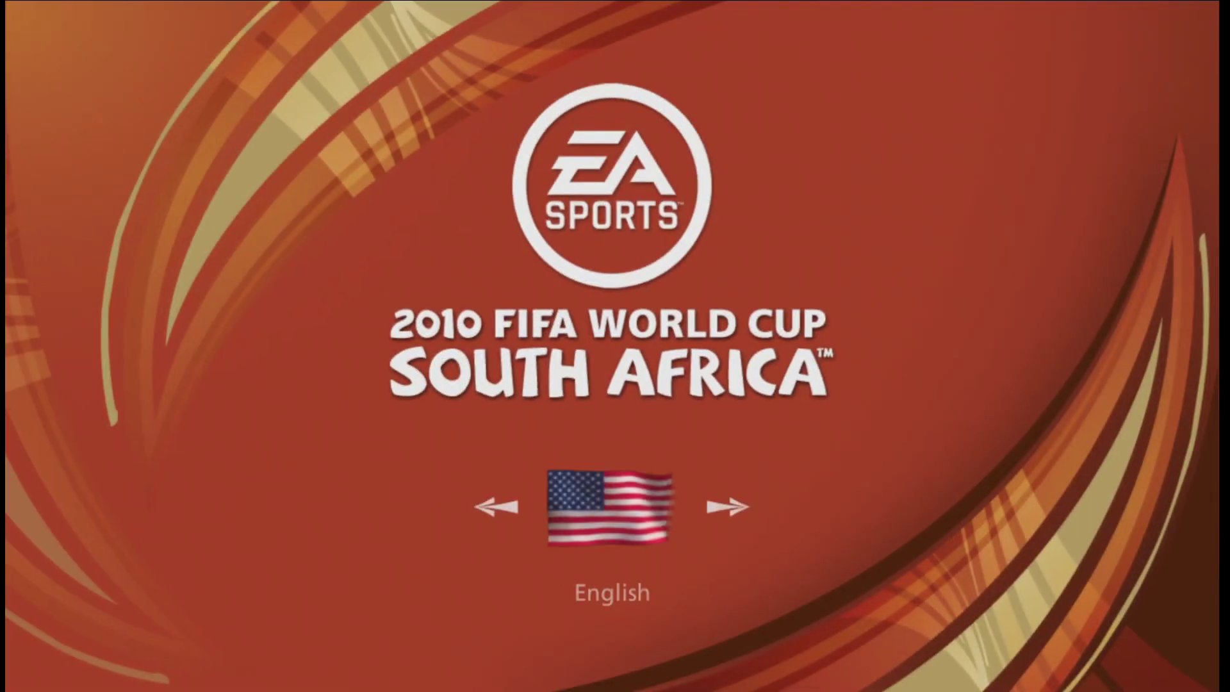
click(725, 506)
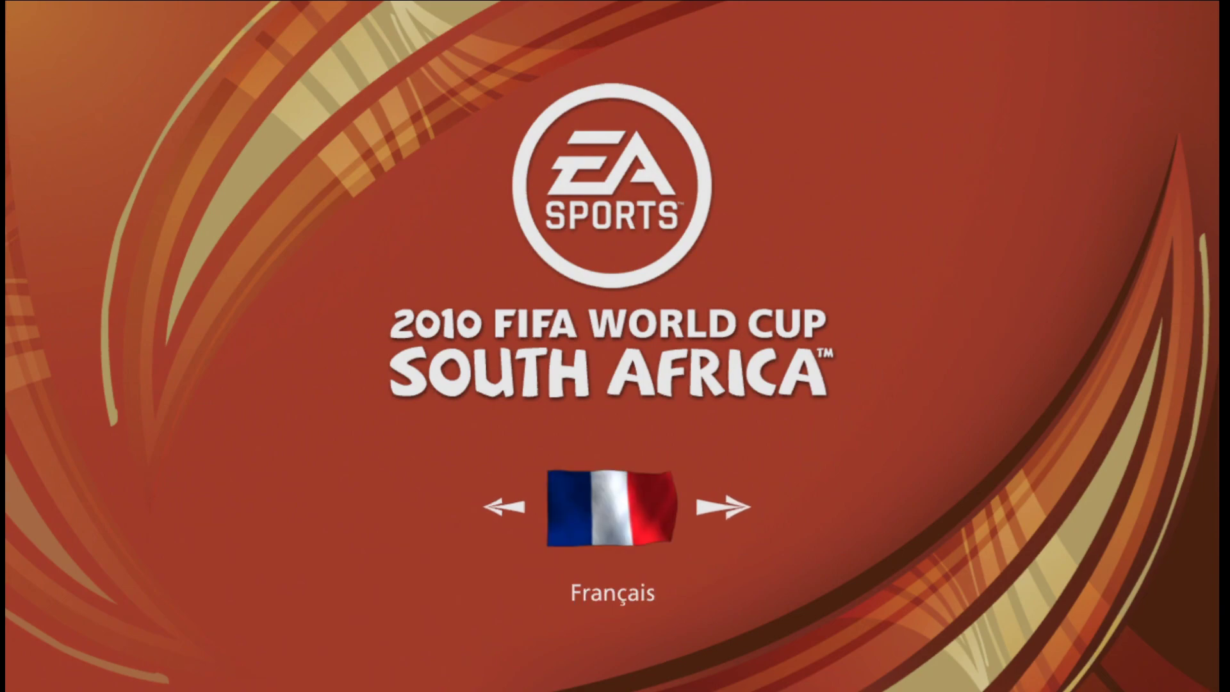
click(713, 506)
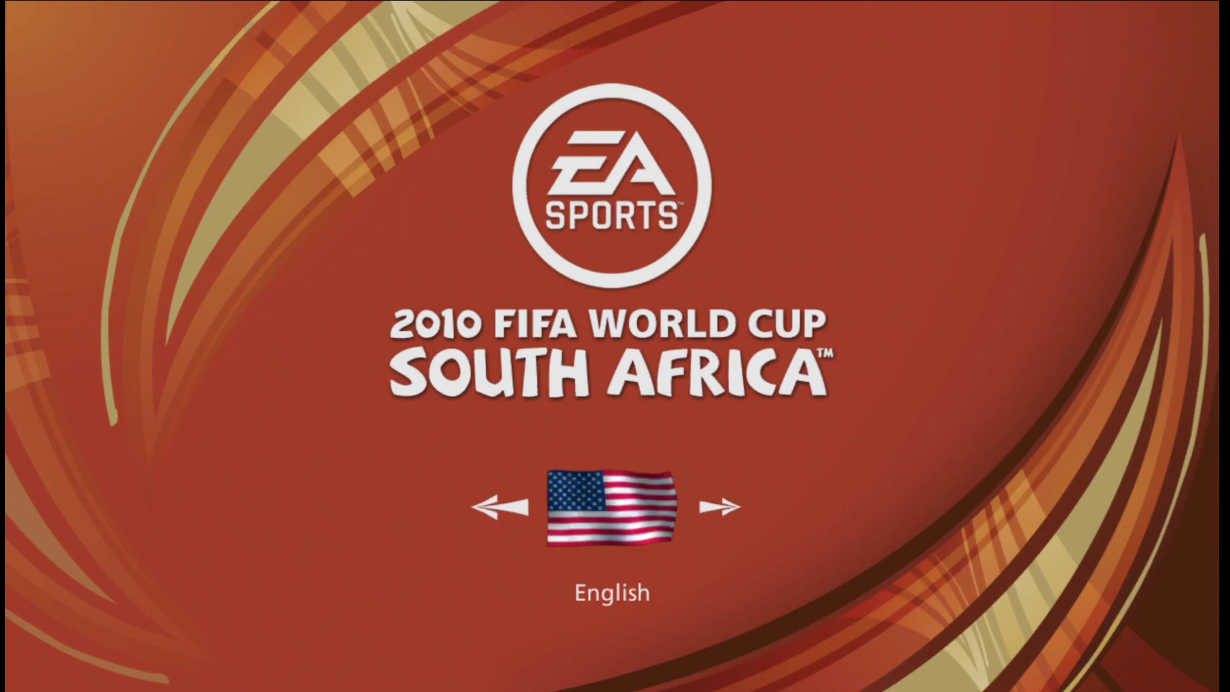
click(719, 505)
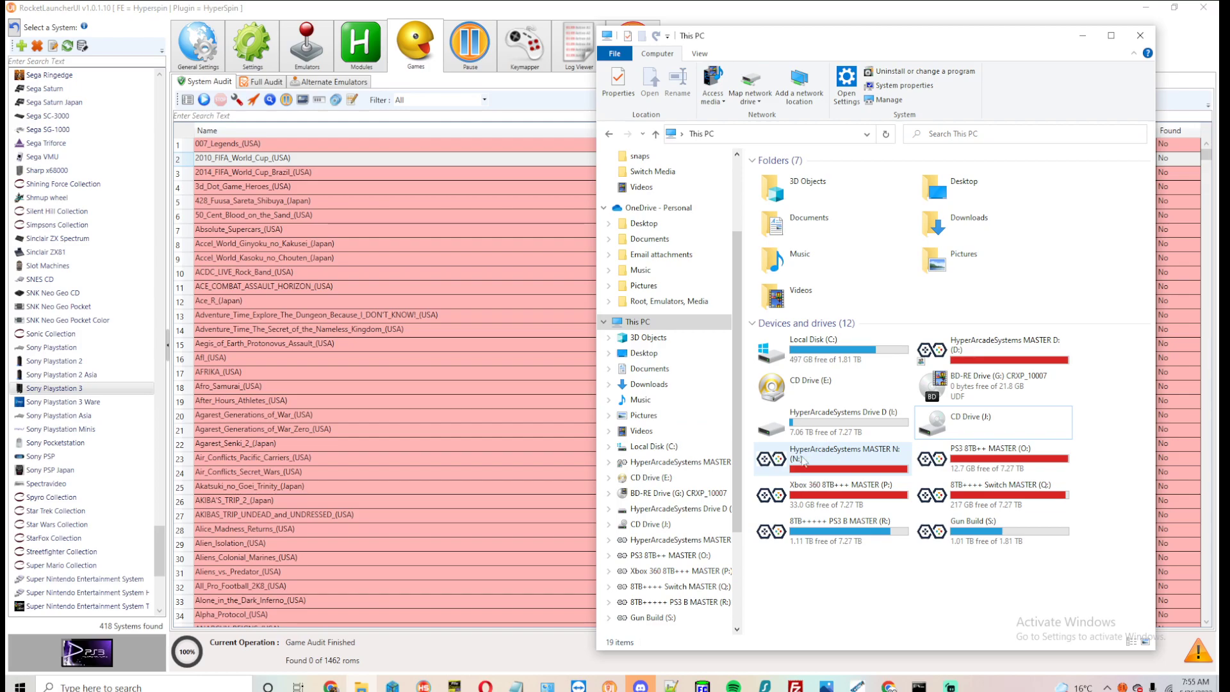
click(992, 421)
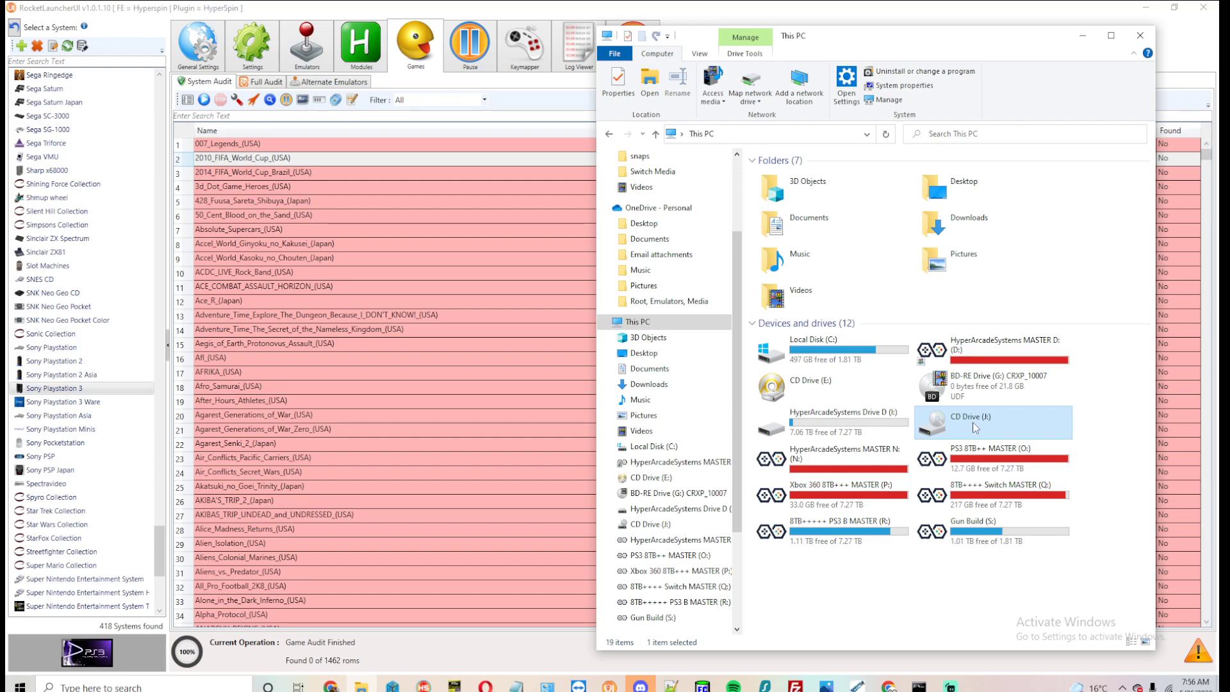
Open the Switch MASTER (Q:) drive and browse its roms Newly Added folder.
click(1032, 495)
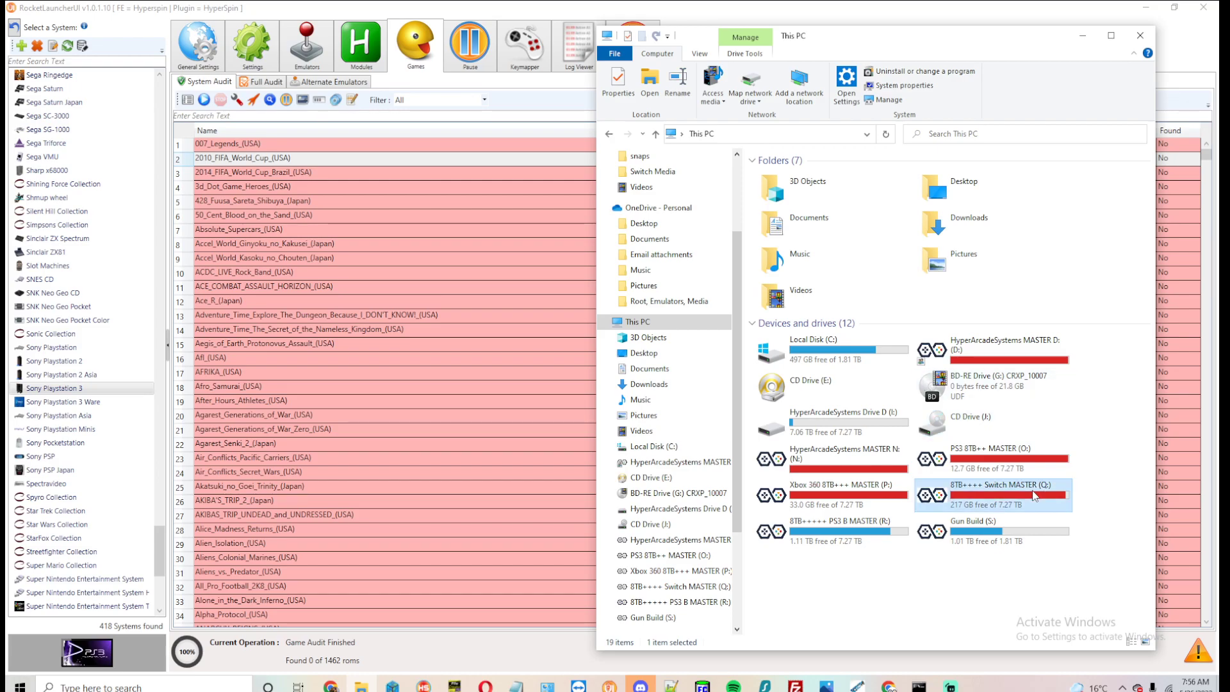
double_click(1009, 489)
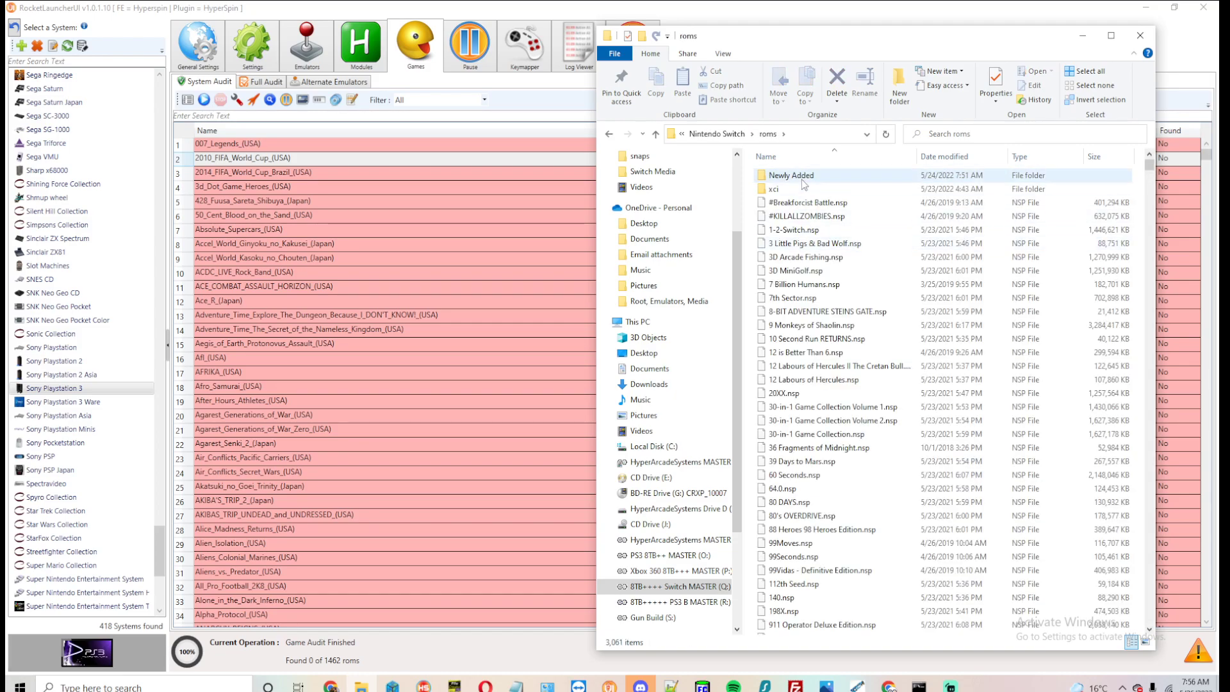
double_click(791, 176)
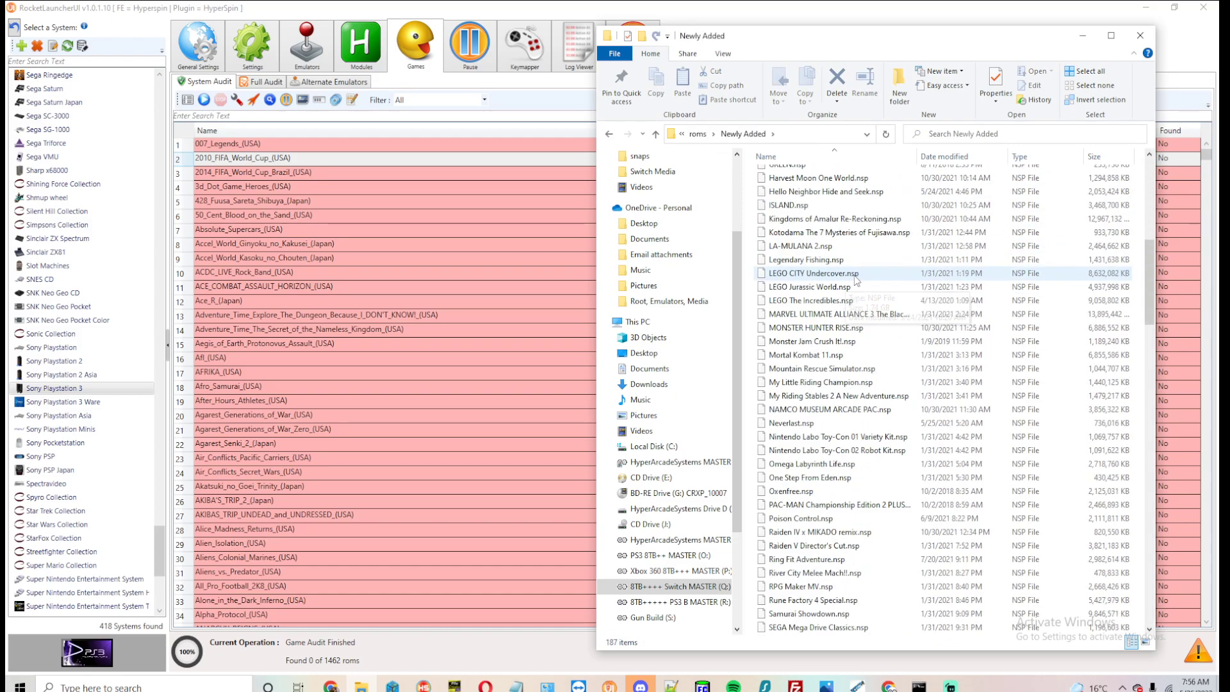
scroll(down, 3)
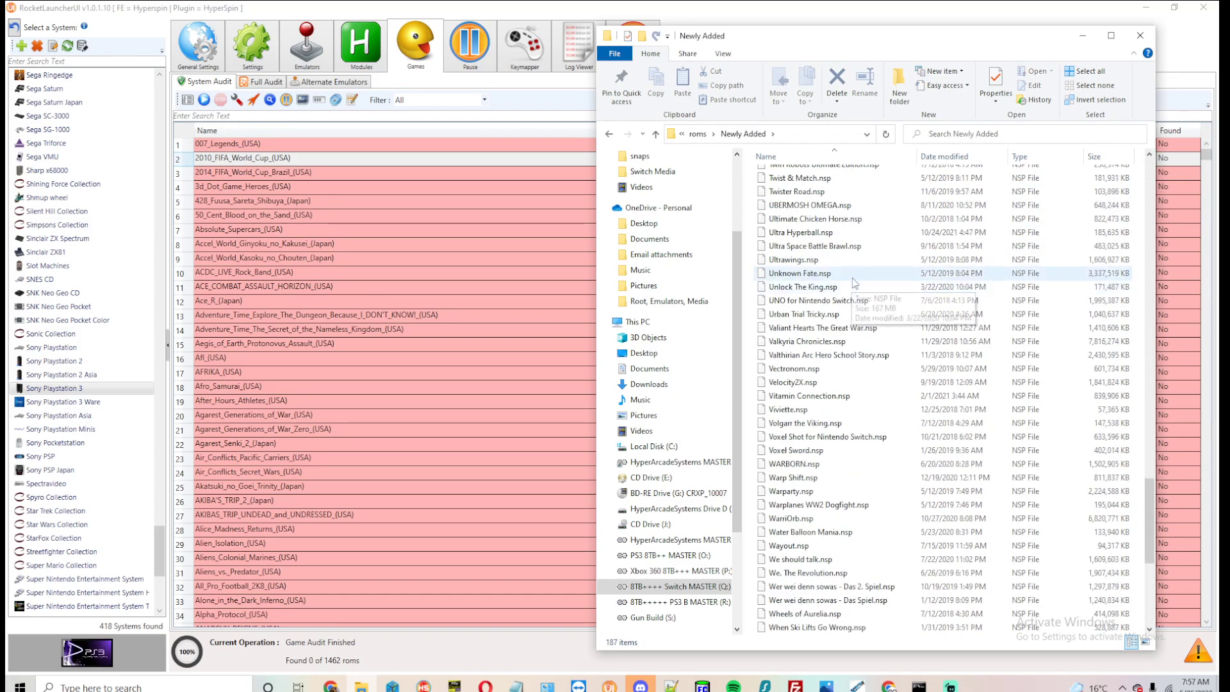
scroll(down, 3)
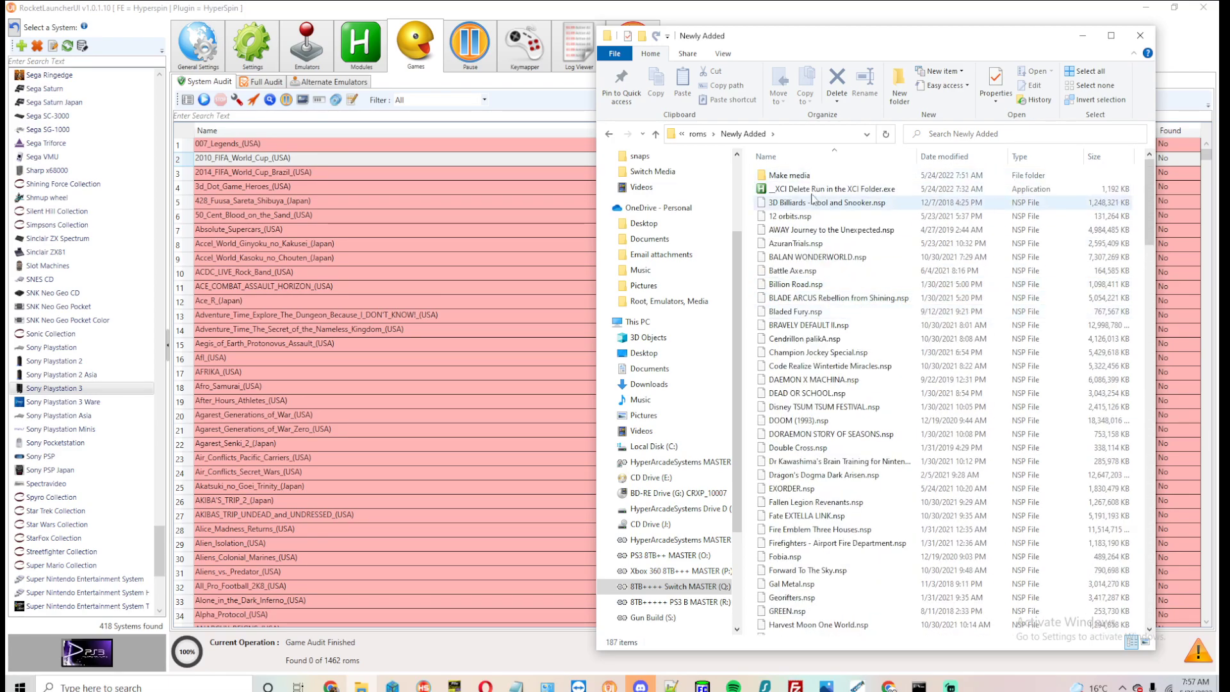
Browse the Make media folder's NSP files and select Raging Blasters.
double_click(789, 176)
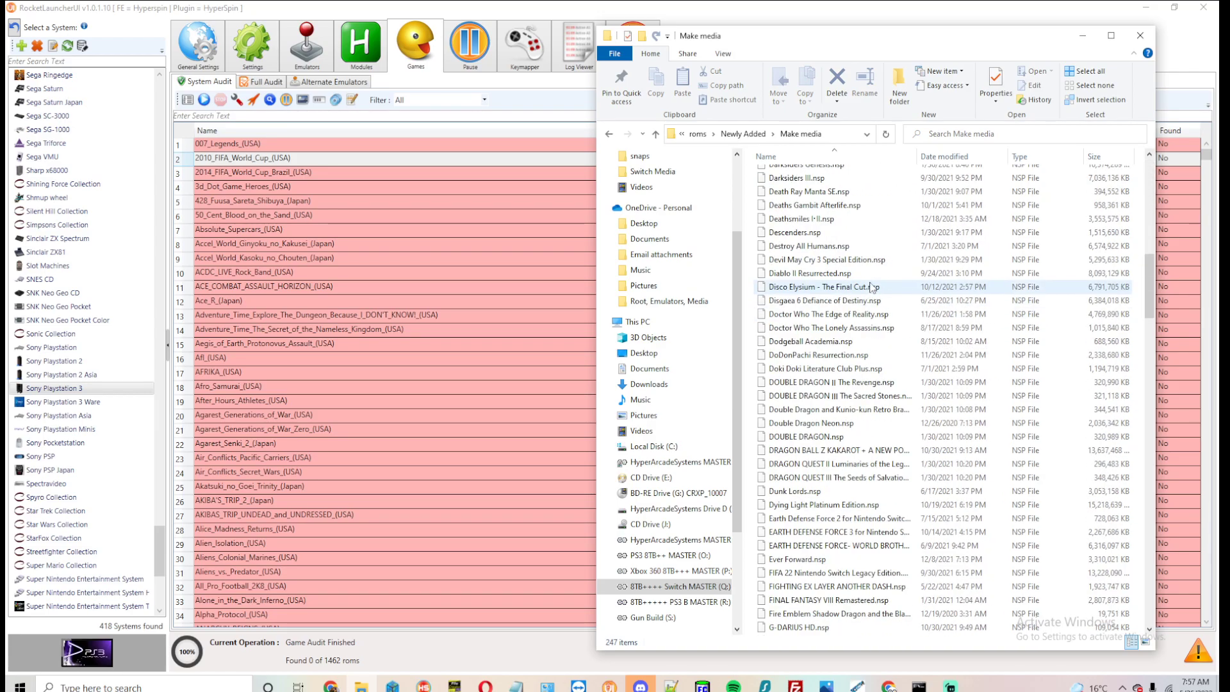
scroll(down, 3)
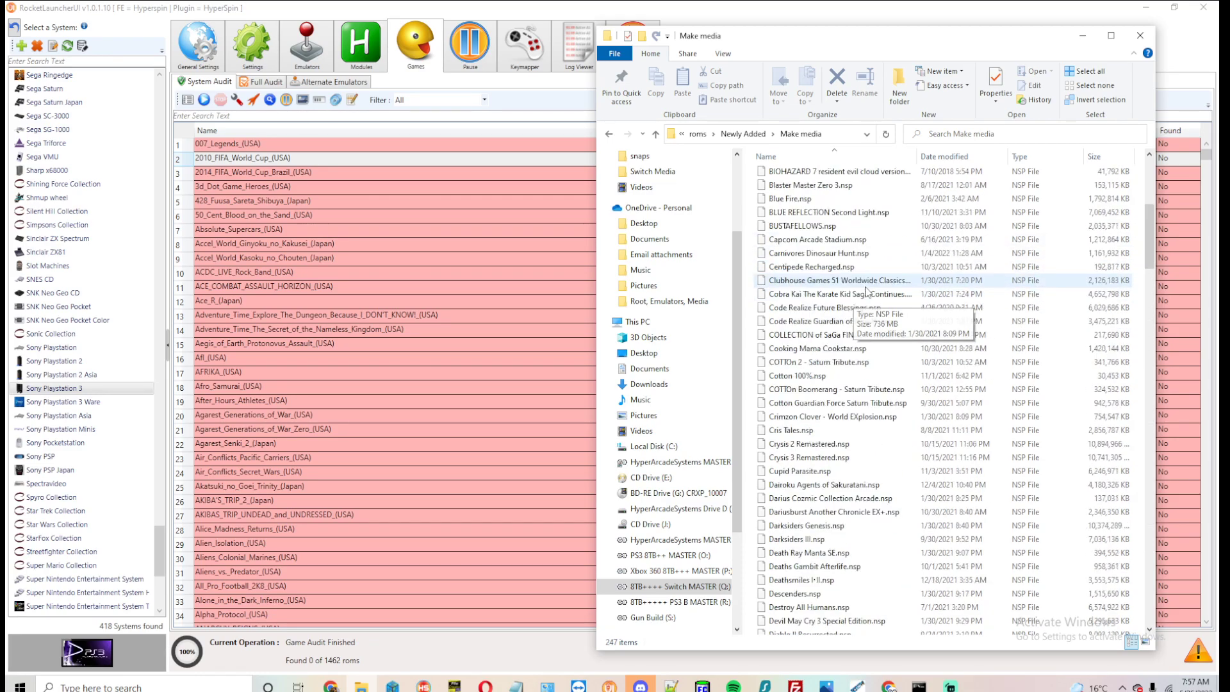
scroll(down, 3)
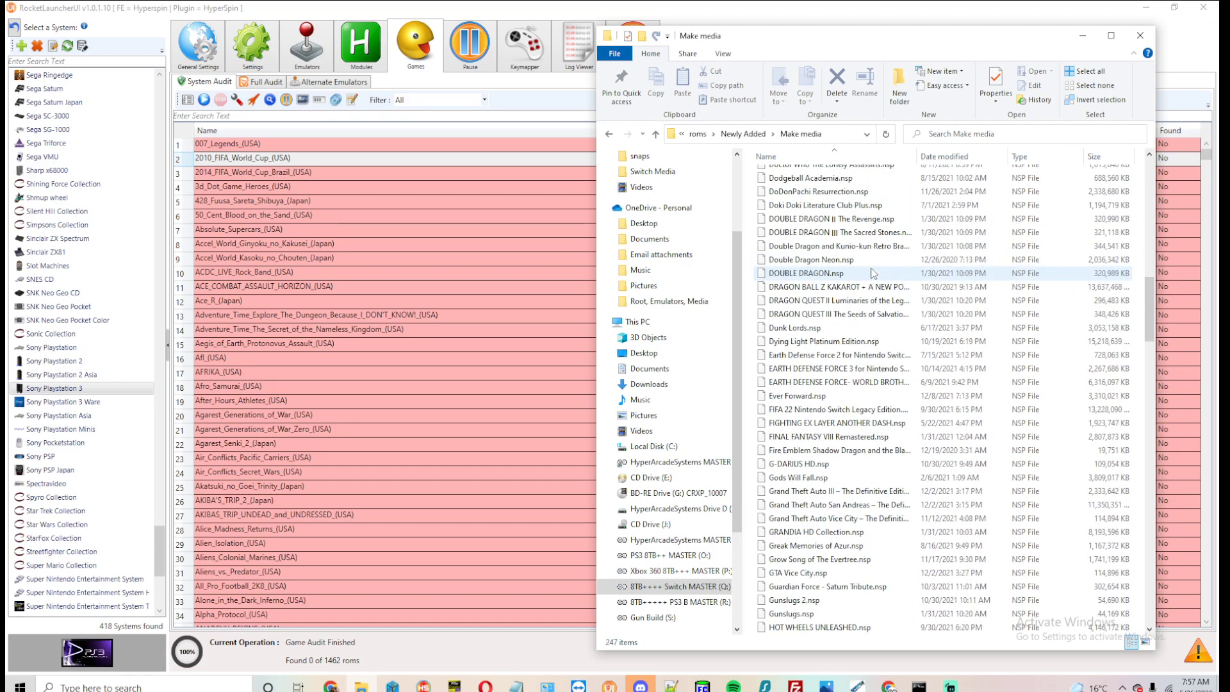
scroll(down, 3)
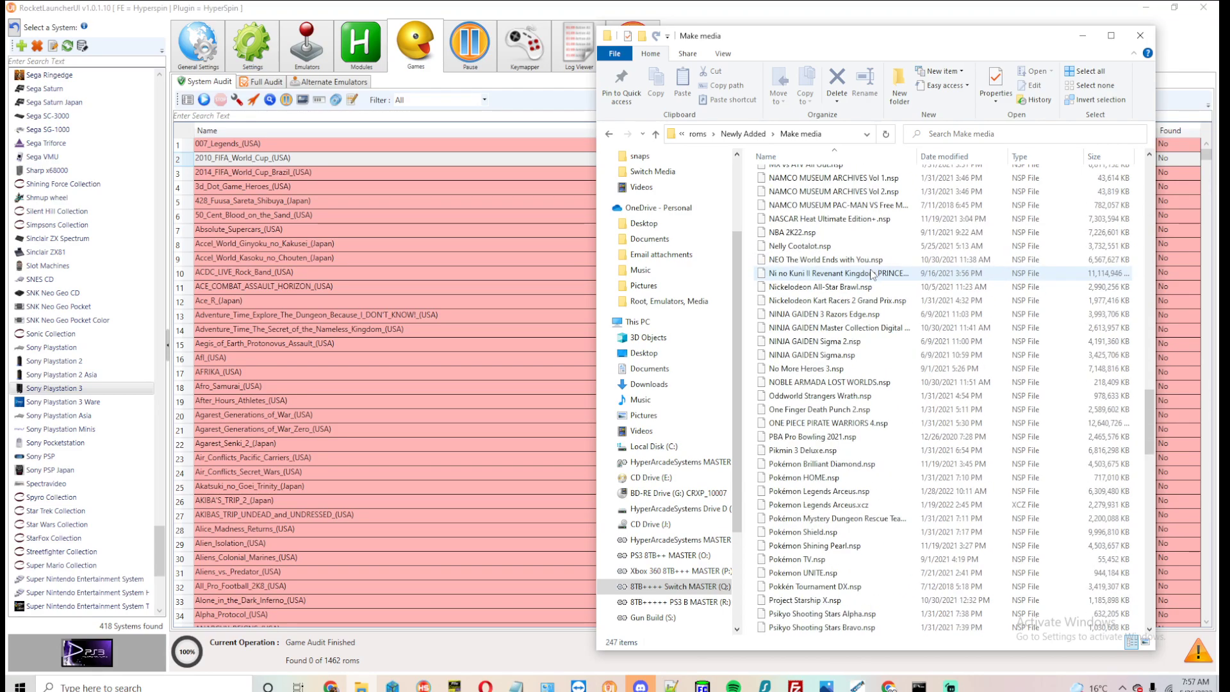
scroll(down, 3)
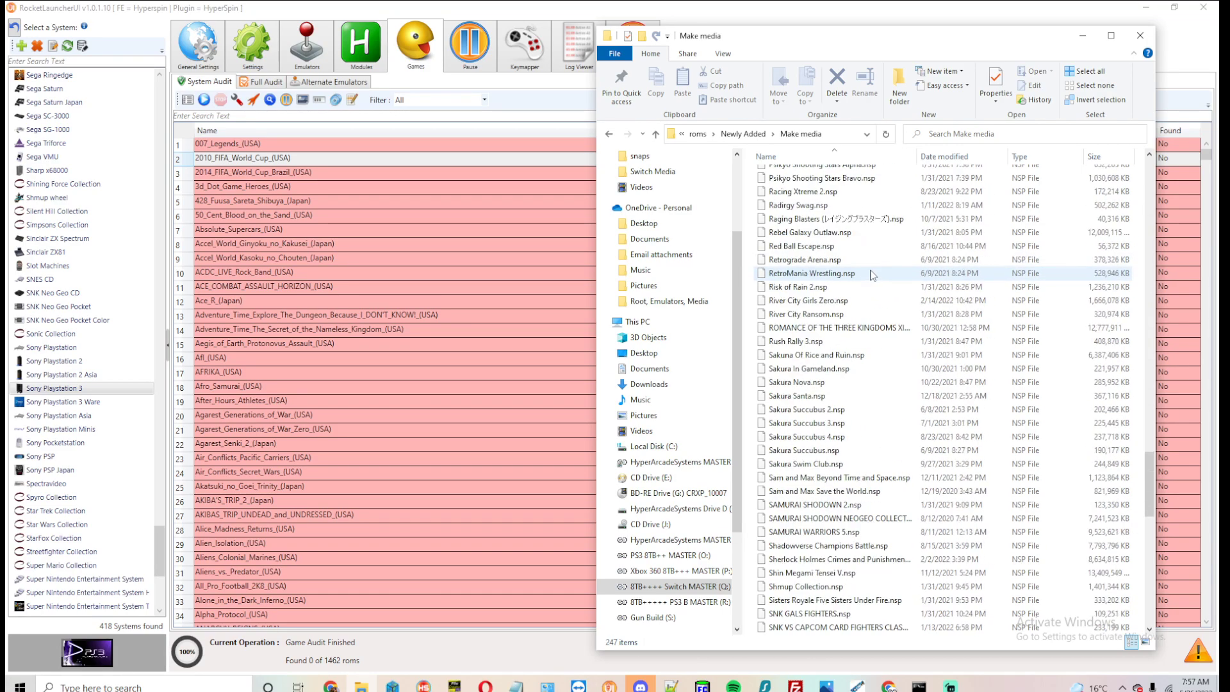
click(833, 218)
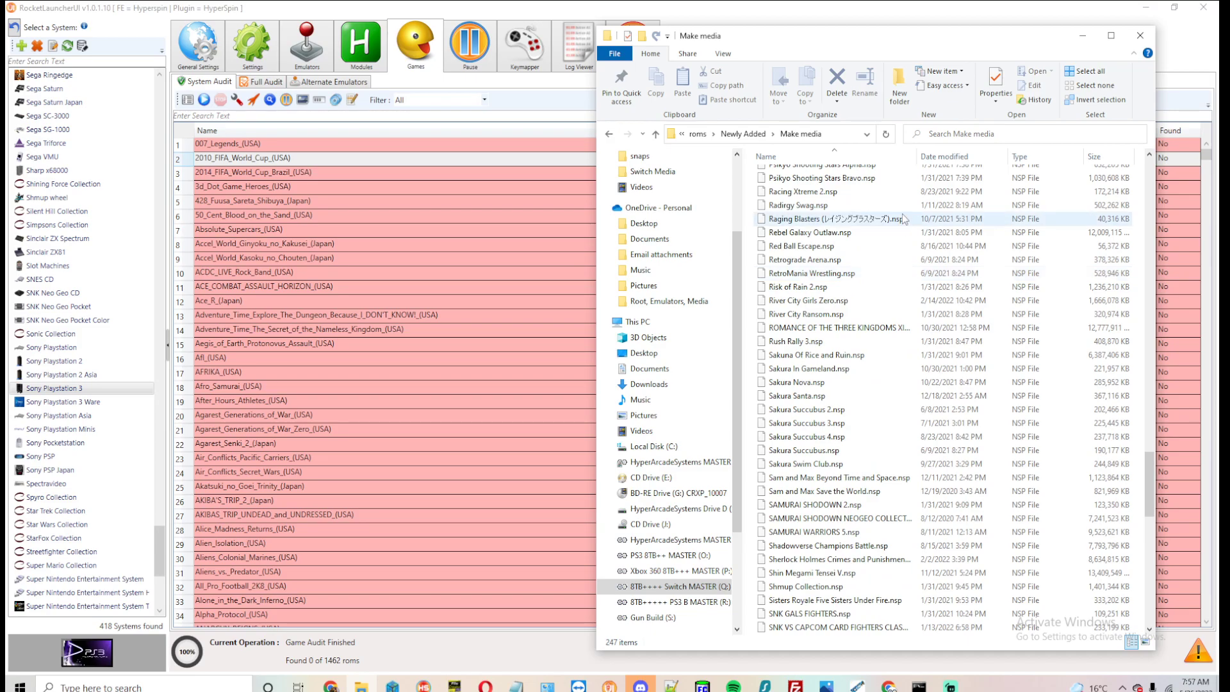
mouse_move(798, 225)
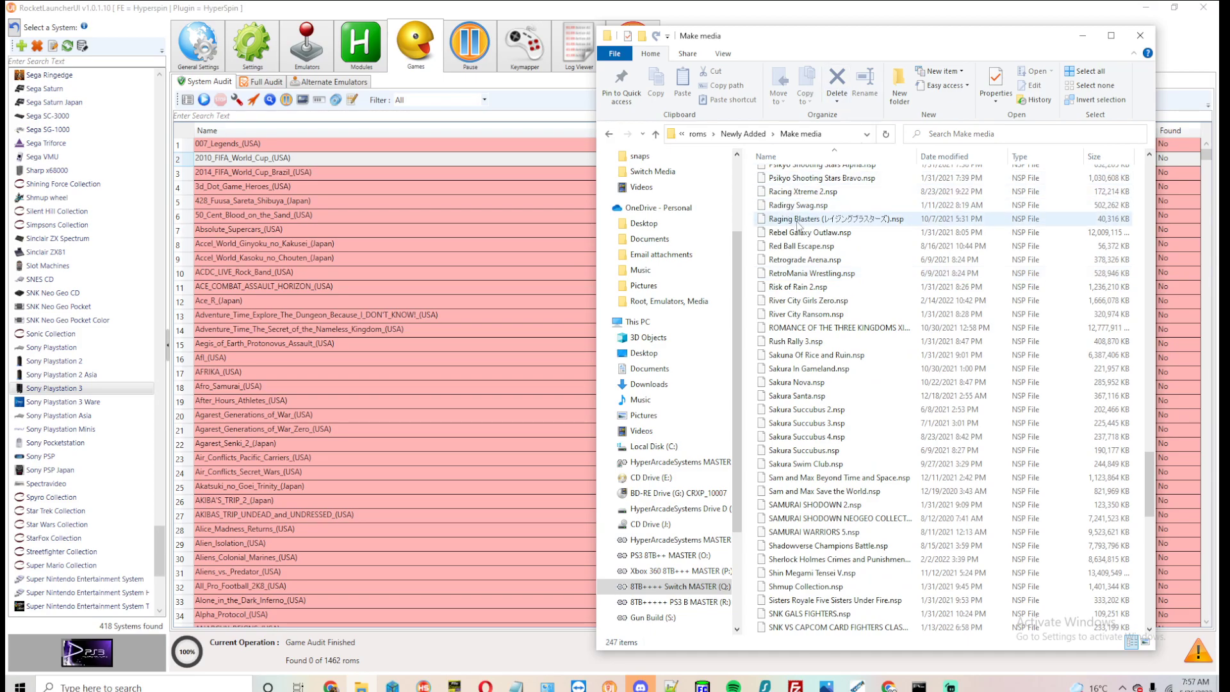
mouse_move(800, 220)
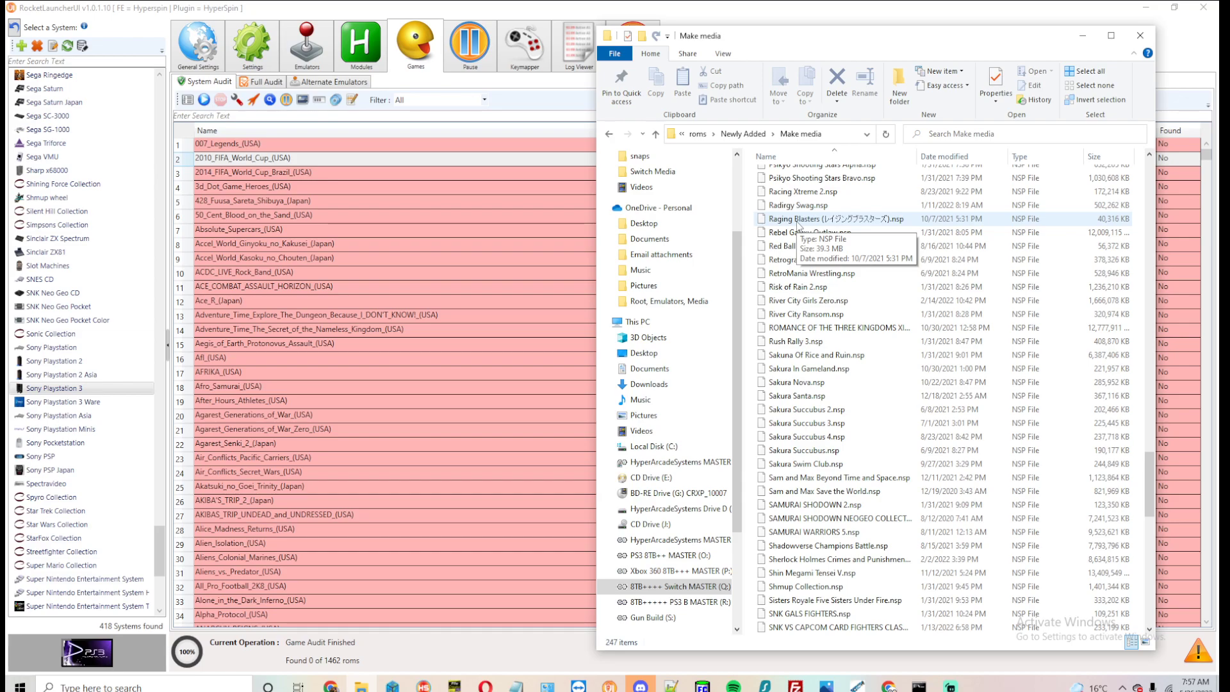